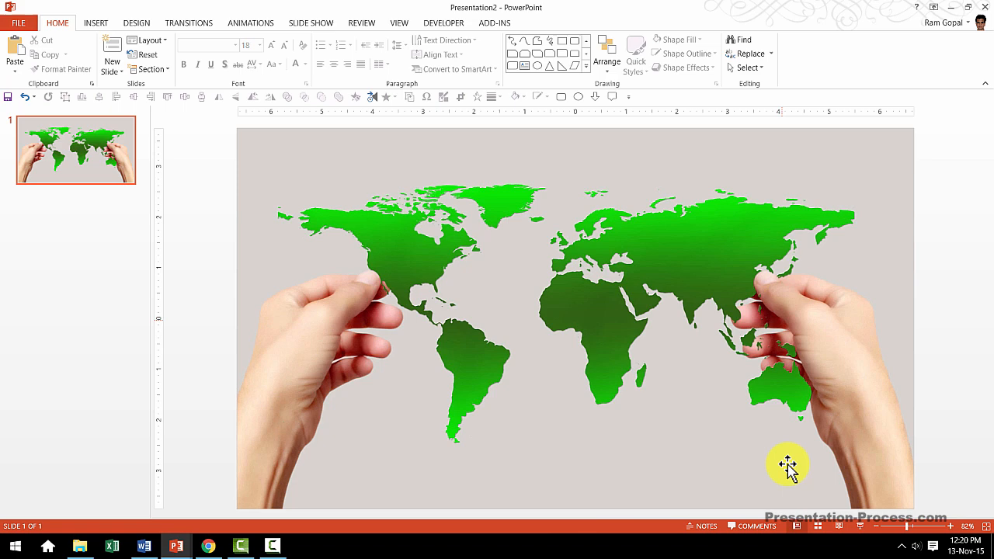
mouse_move(643, 512)
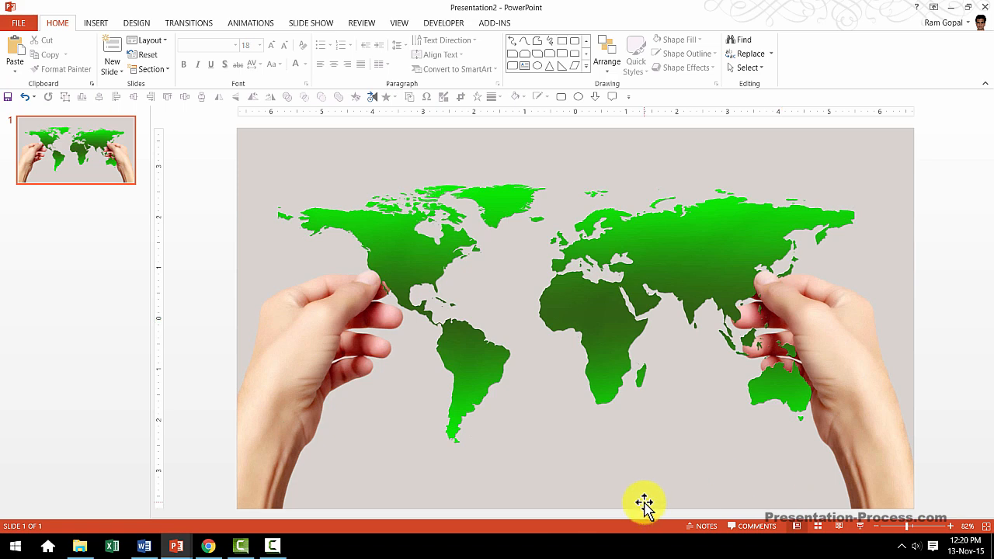
mouse_move(171, 228)
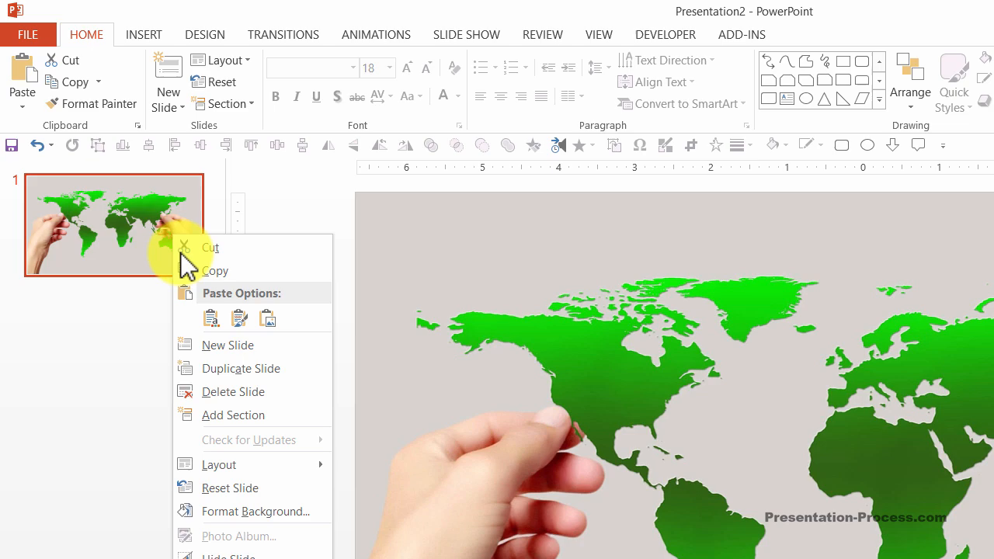
Duplicate the world-map slide so the deck has two identical slides.
left_click(240, 368)
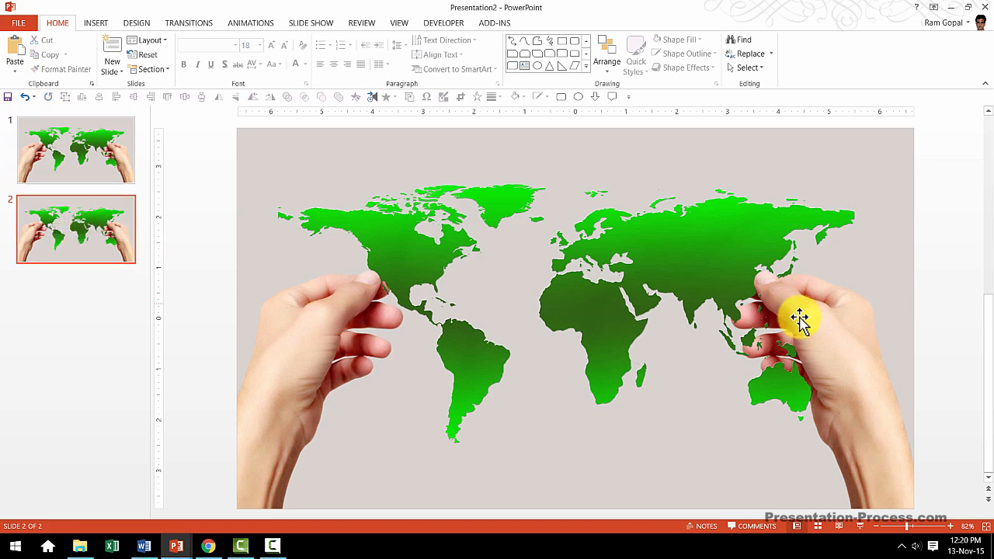
mouse_move(464, 458)
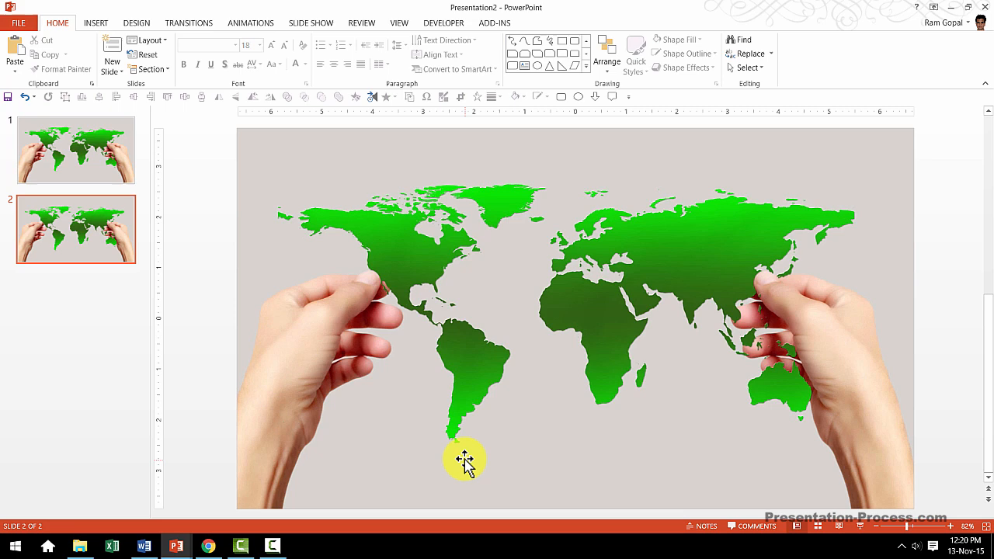
mouse_move(519, 438)
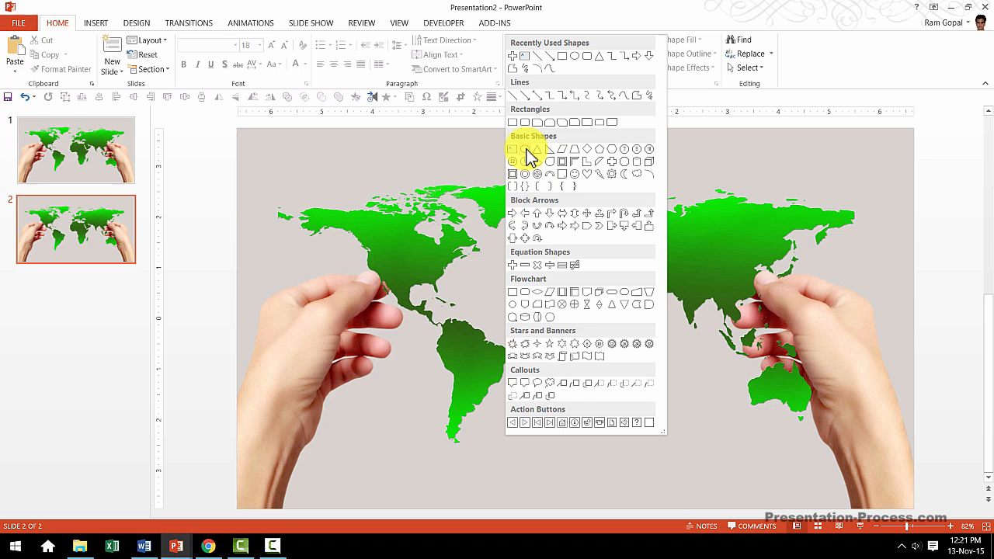
Draw a blue oval circle over the map on slide 2 near South America.
left_click(522, 149)
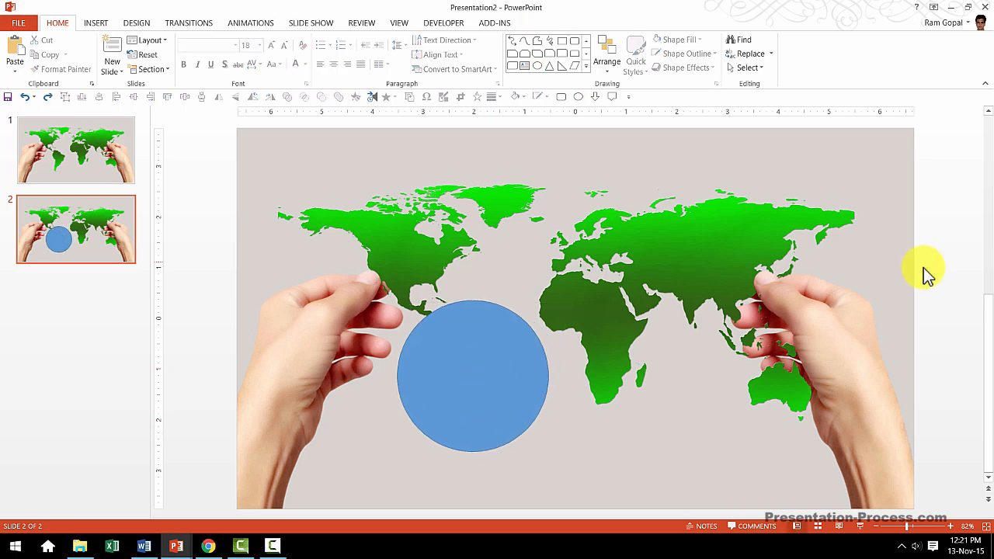
Give the circle No Fill and a thick black outline, ringing South America.
left_click(473, 376)
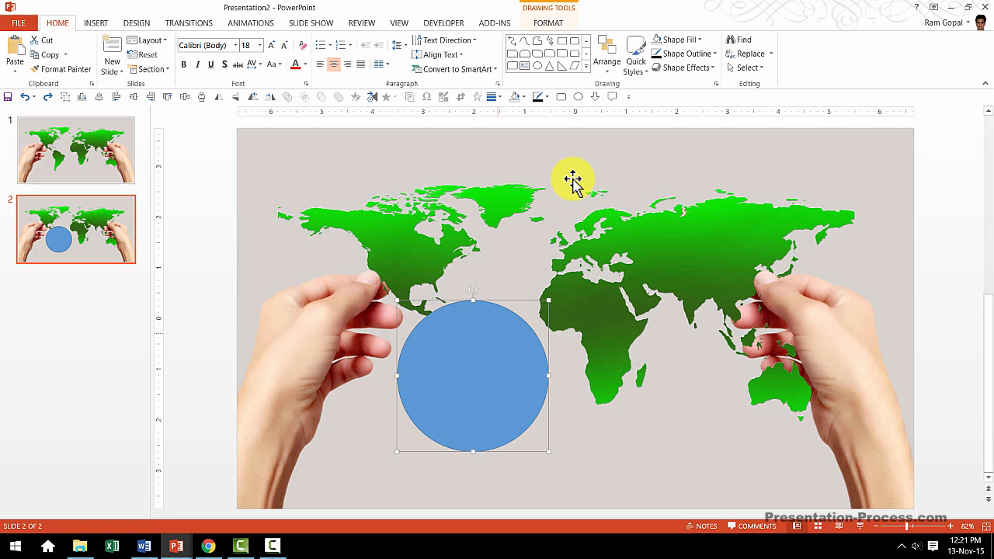
left_click(675, 41)
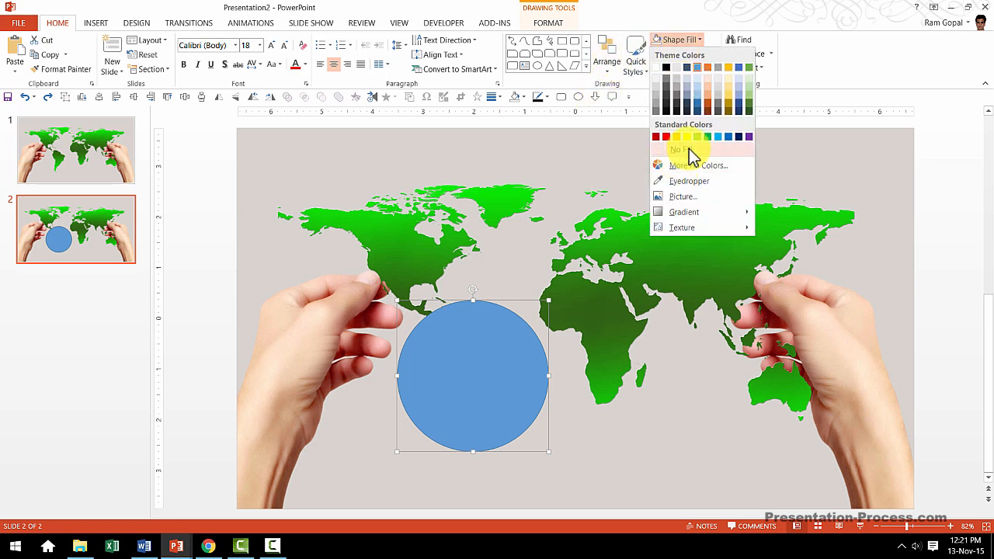
left_click(680, 149)
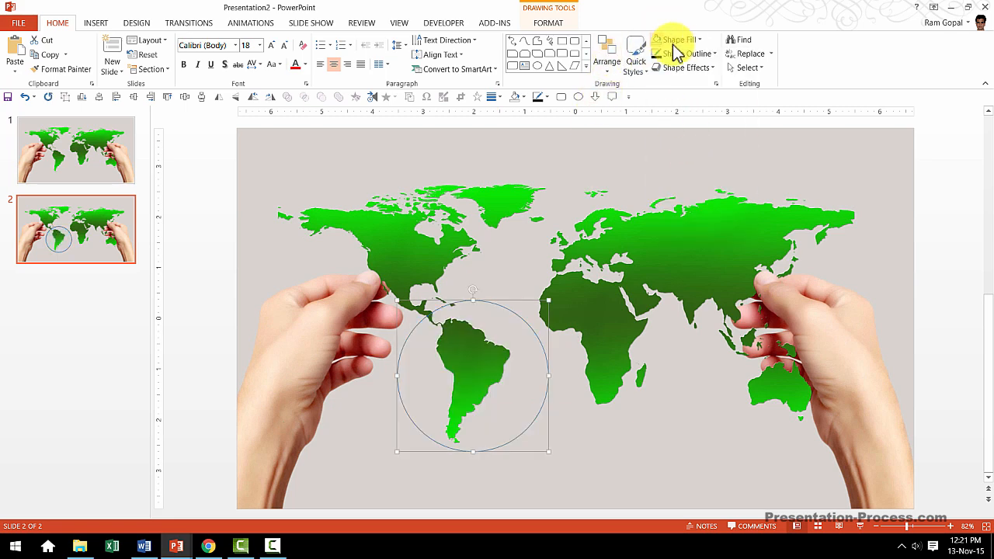
left_click(683, 53)
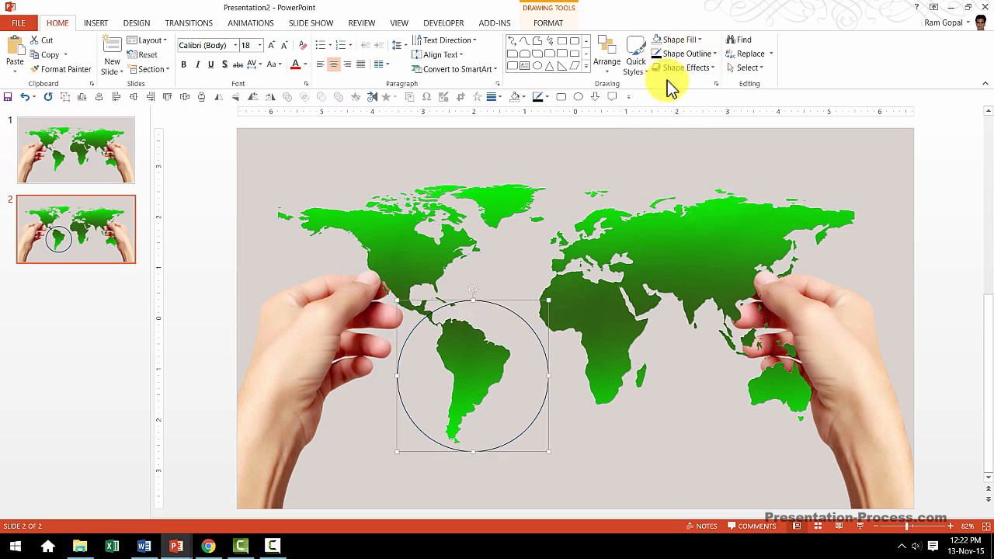
left_click(680, 53)
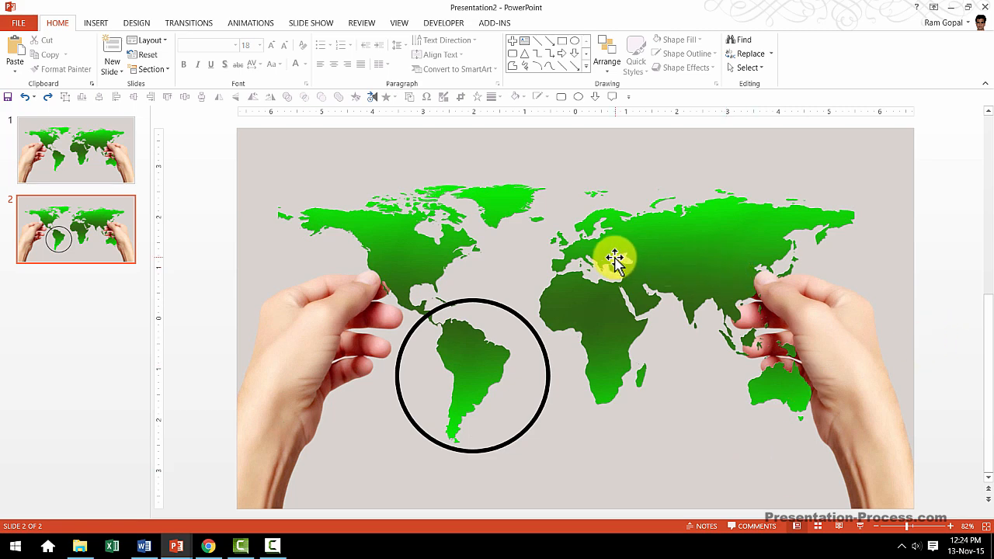
Crop the world-map picture to an Oval via Crop to Shape.
left_click(614, 257)
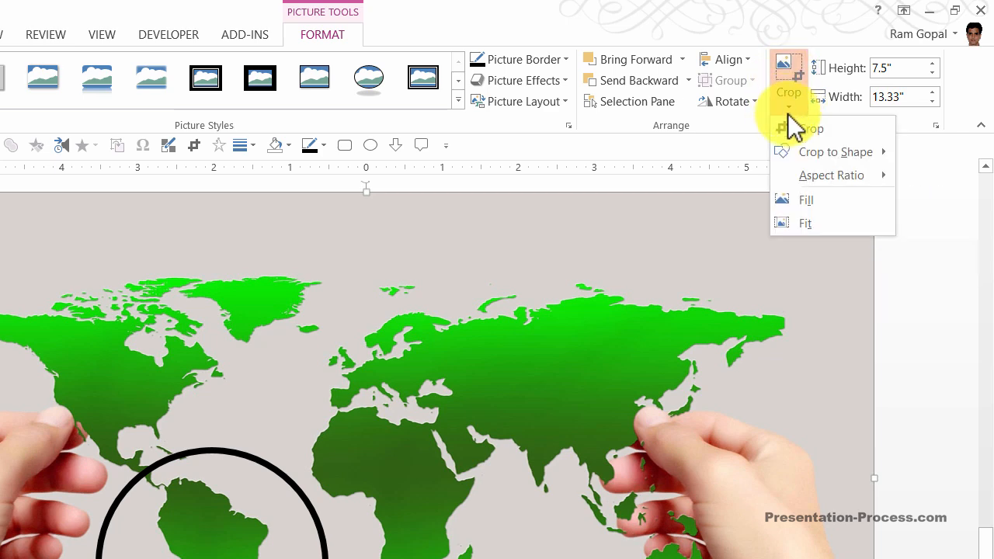
mouse_move(854, 199)
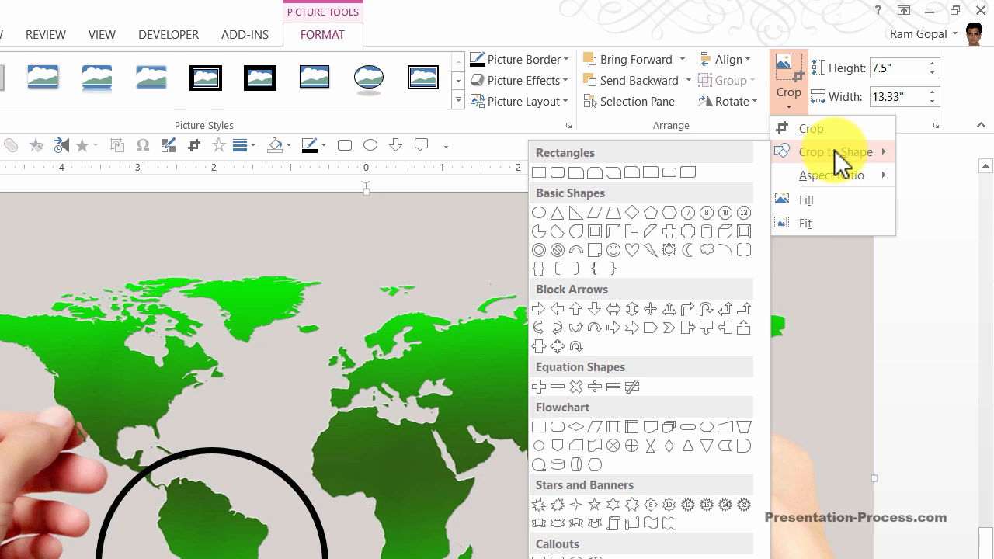
mouse_move(544, 220)
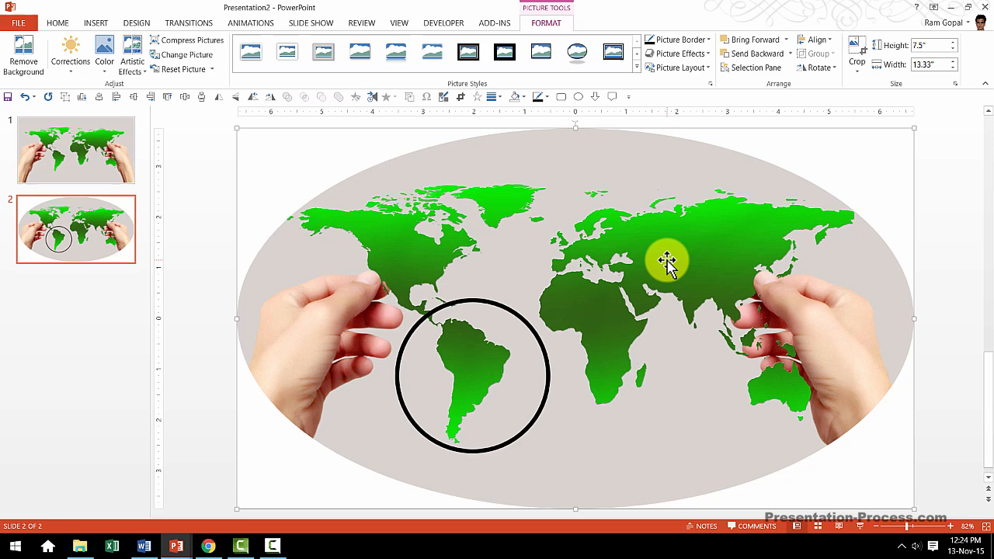
mouse_move(438, 140)
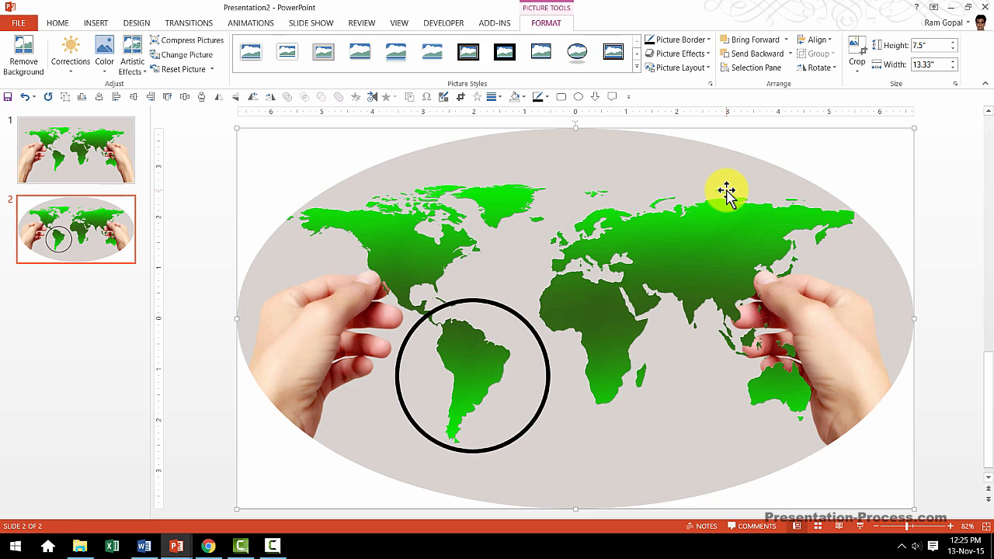
mouse_move(707, 200)
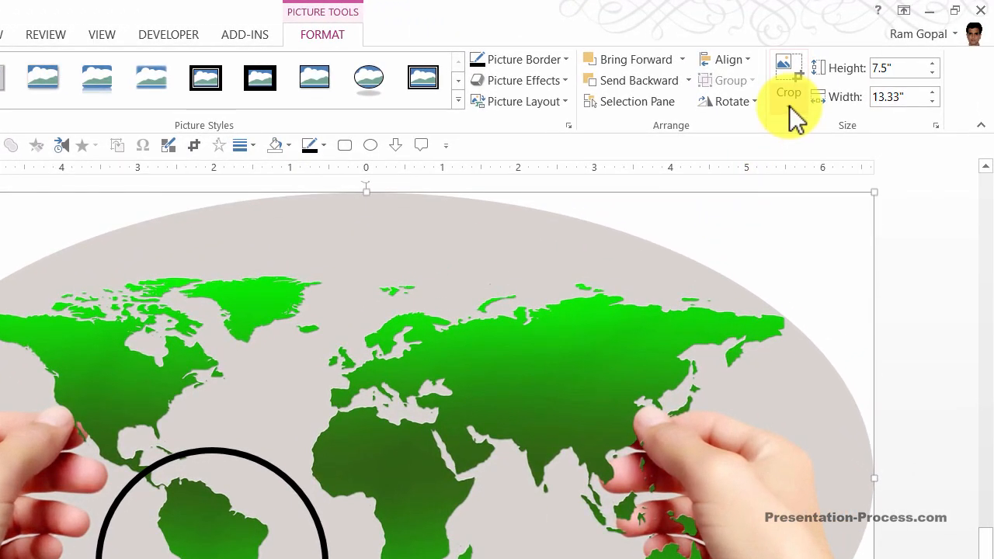
Set the crop Aspect Ratio to 1:1 so the oval becomes a perfect circle.
left_click(787, 77)
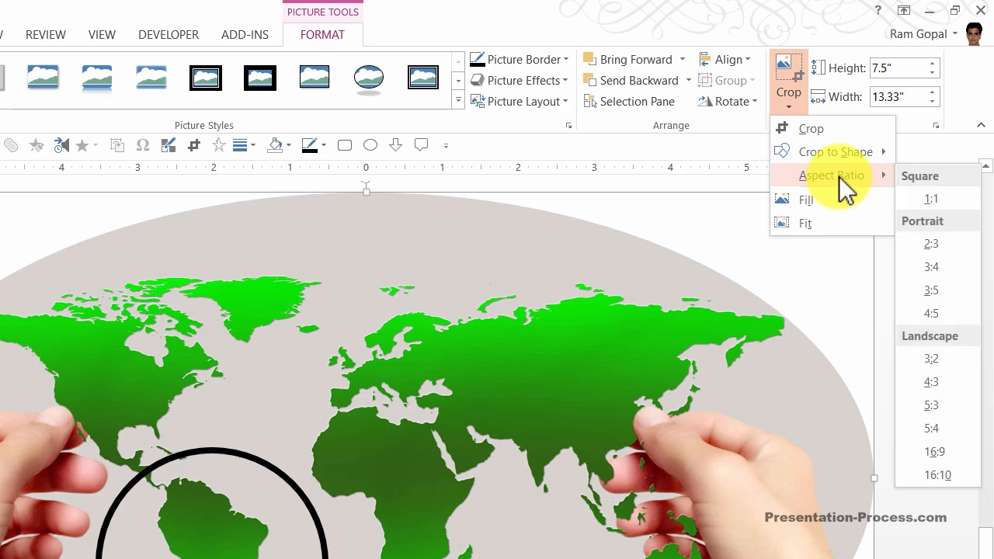
left_click(932, 199)
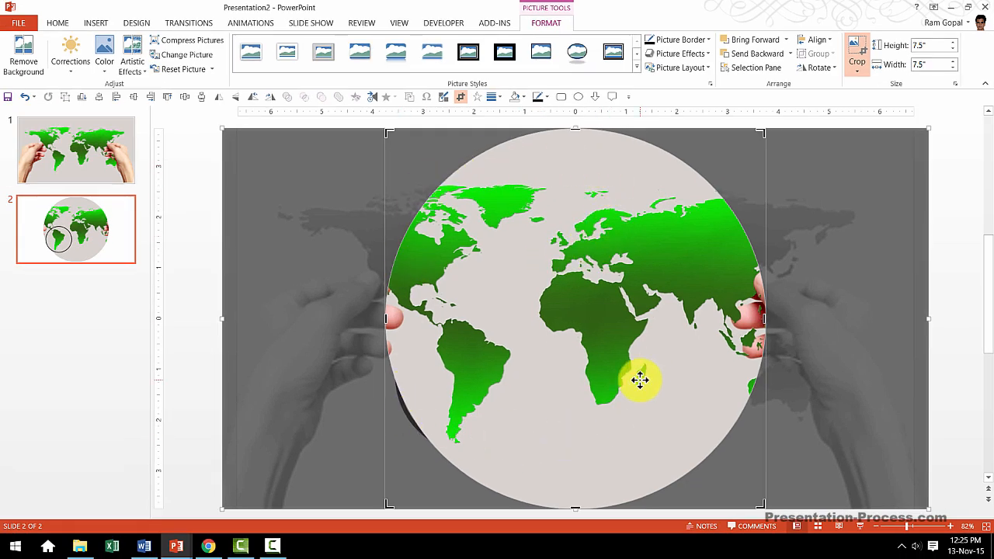
mouse_move(944, 292)
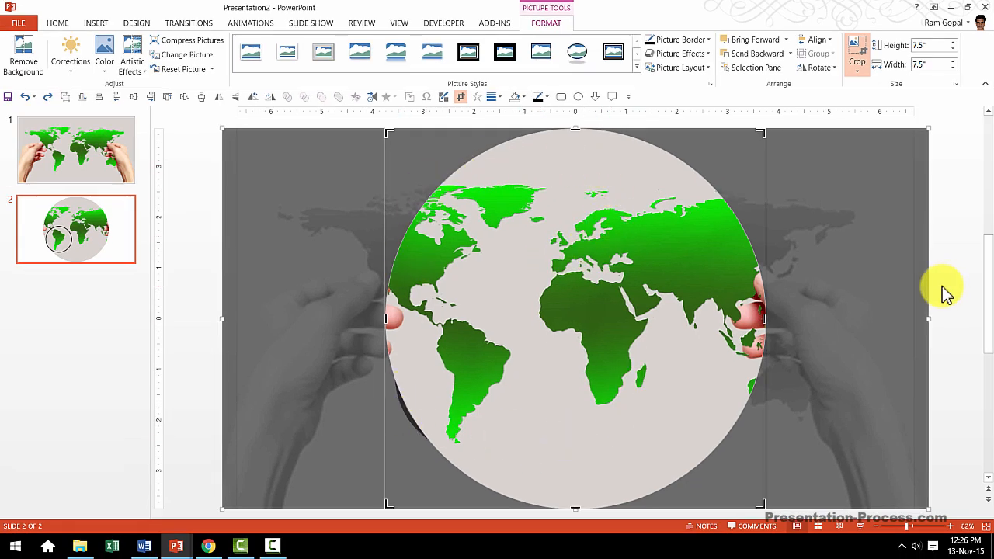
mouse_move(636, 320)
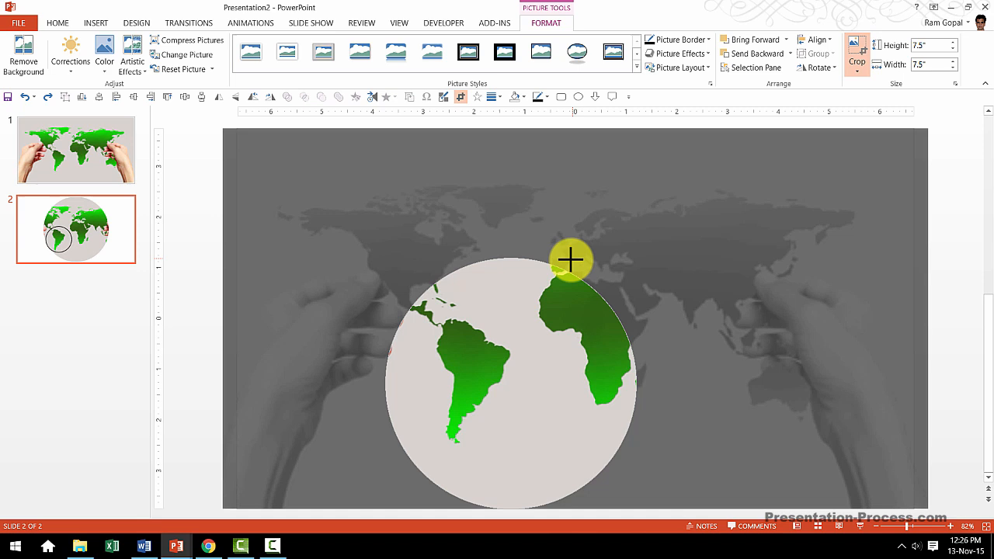
Shrink the circular crop to show only South America inside the black ring.
left_click_drag(572, 261, 531, 298)
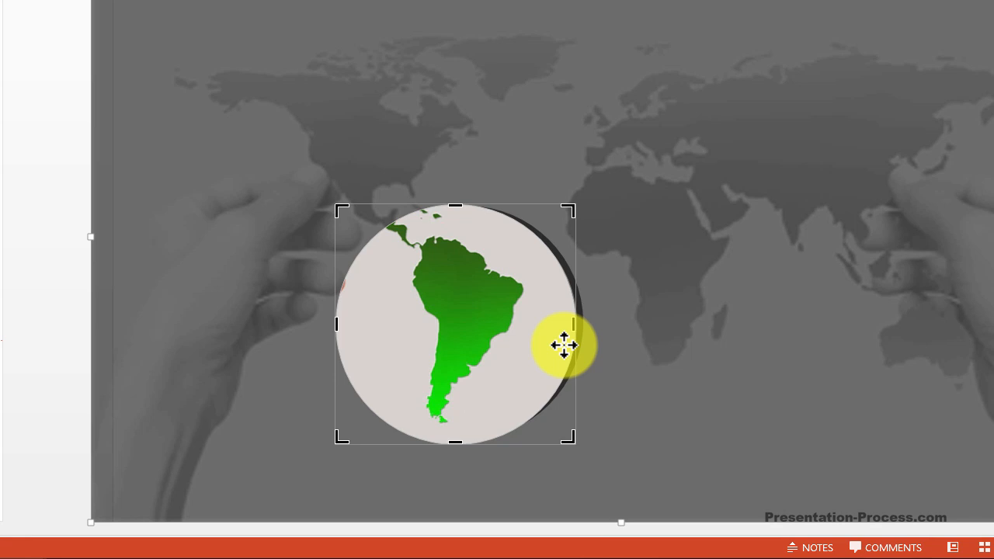
mouse_move(338, 442)
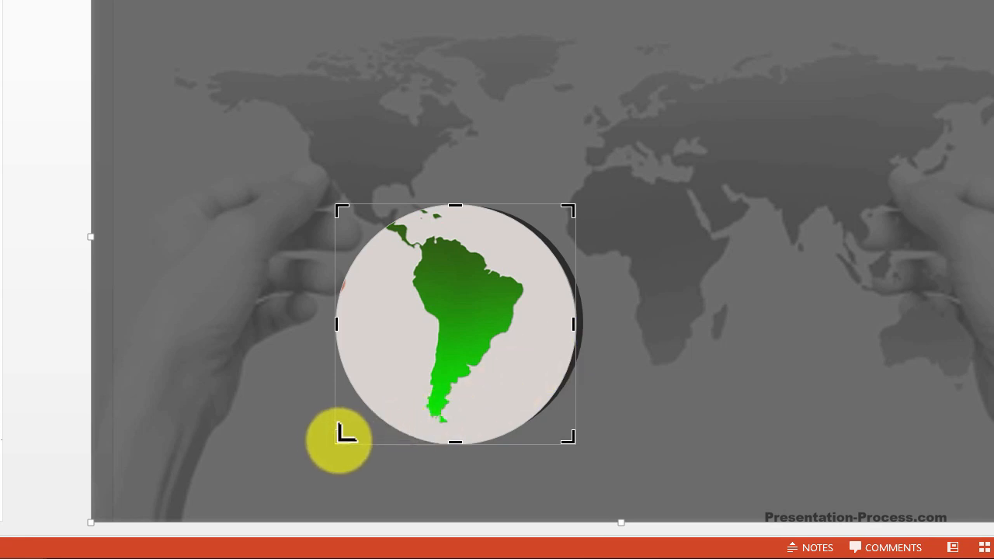
left_click_drag(339, 442, 414, 297)
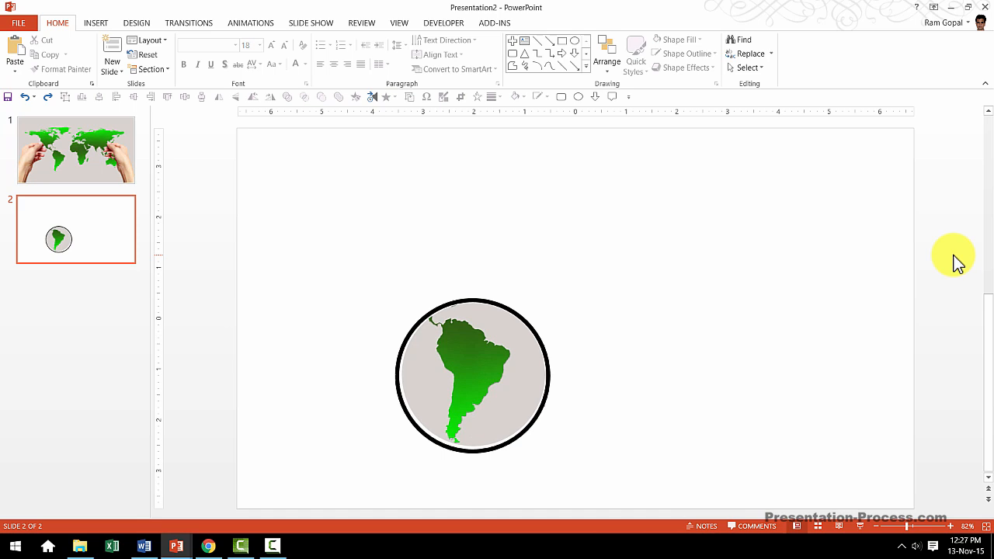
mouse_move(451, 385)
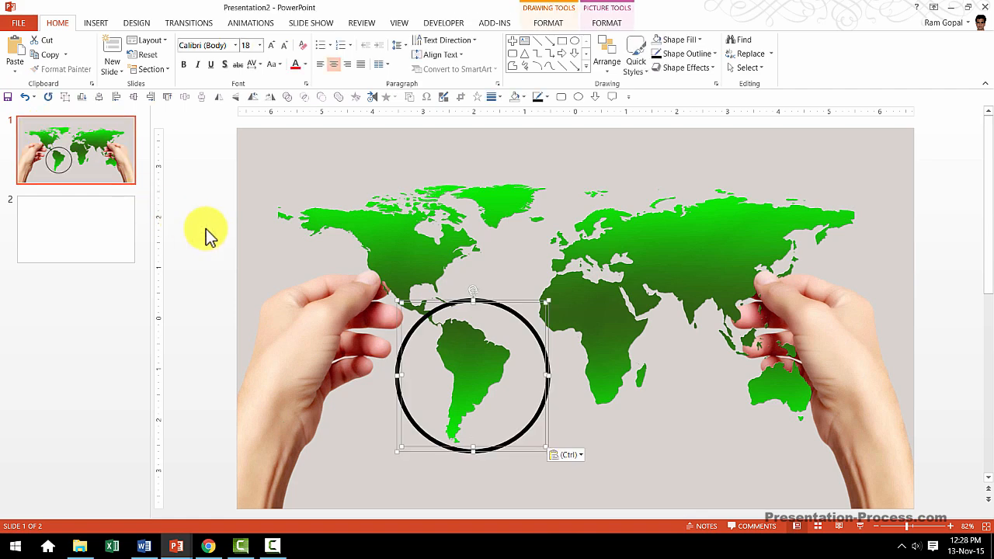
mouse_move(435, 334)
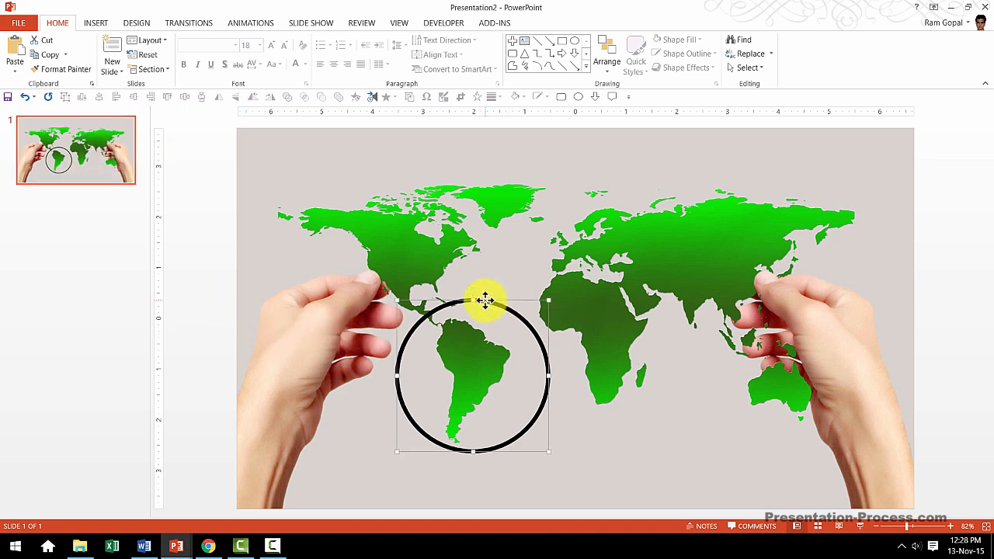
Delete the extra slide and select the black circle on the remaining map slide.
left_click_drag(485, 302, 494, 365)
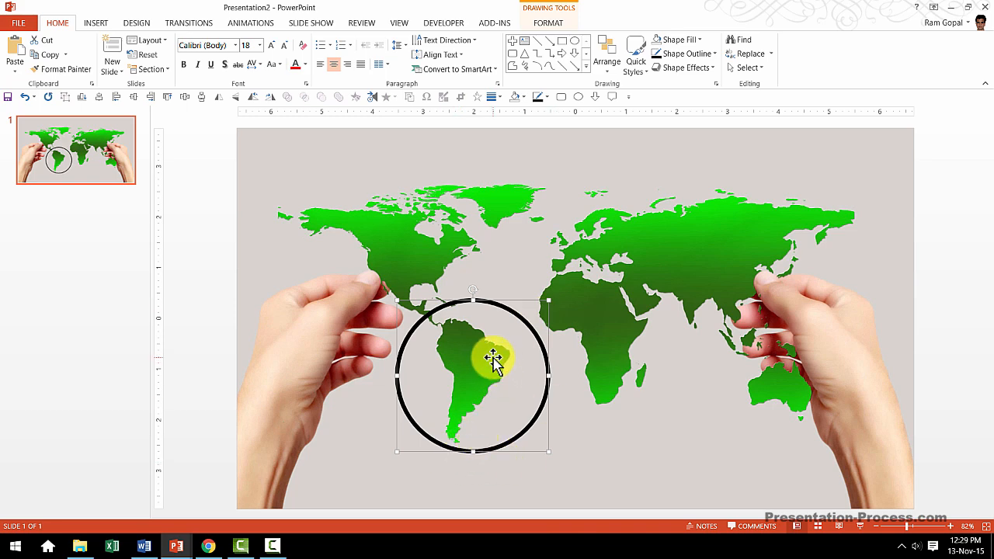
left_click(250, 23)
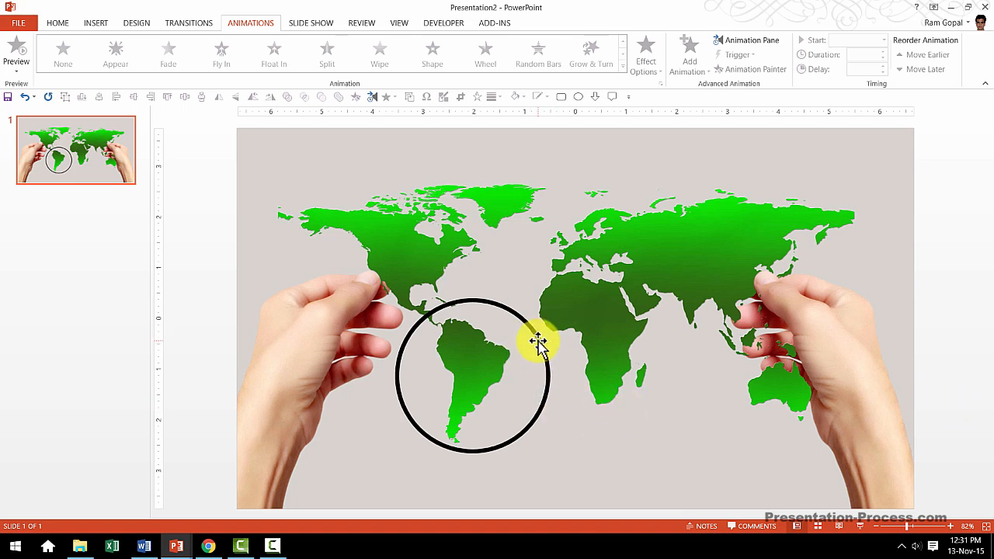
mouse_move(218, 283)
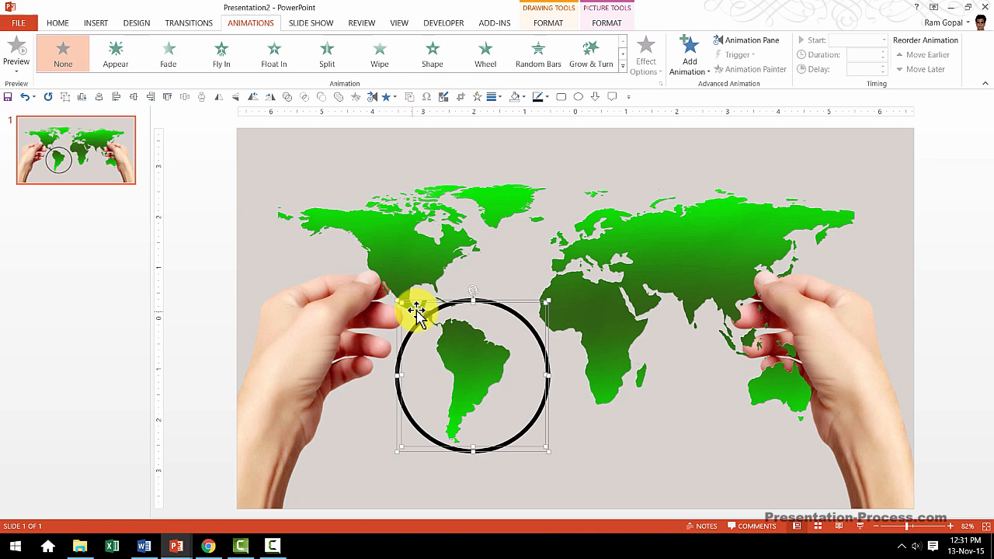
Select the circle and South America picture together and show the Animation Pane.
left_click_drag(420, 311, 481, 361)
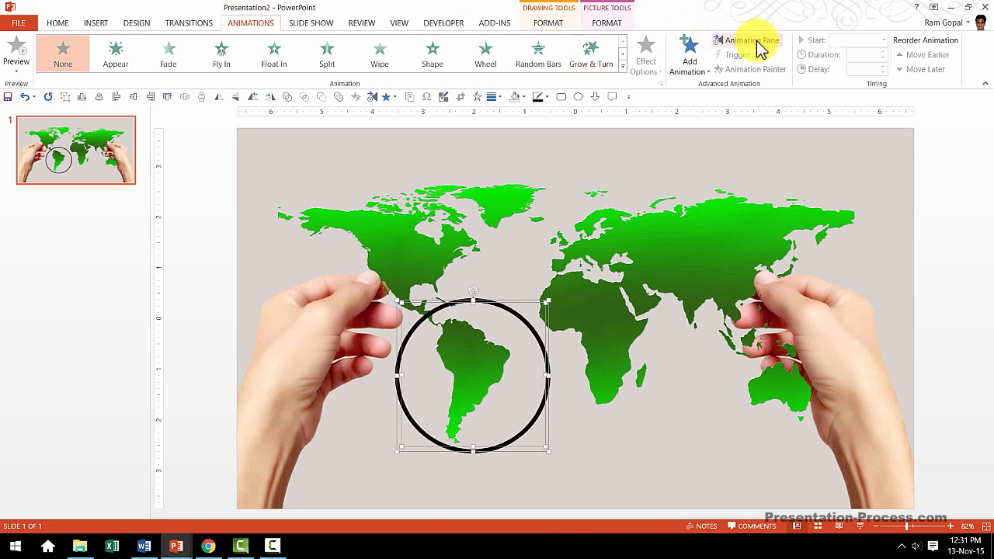
left_click(748, 41)
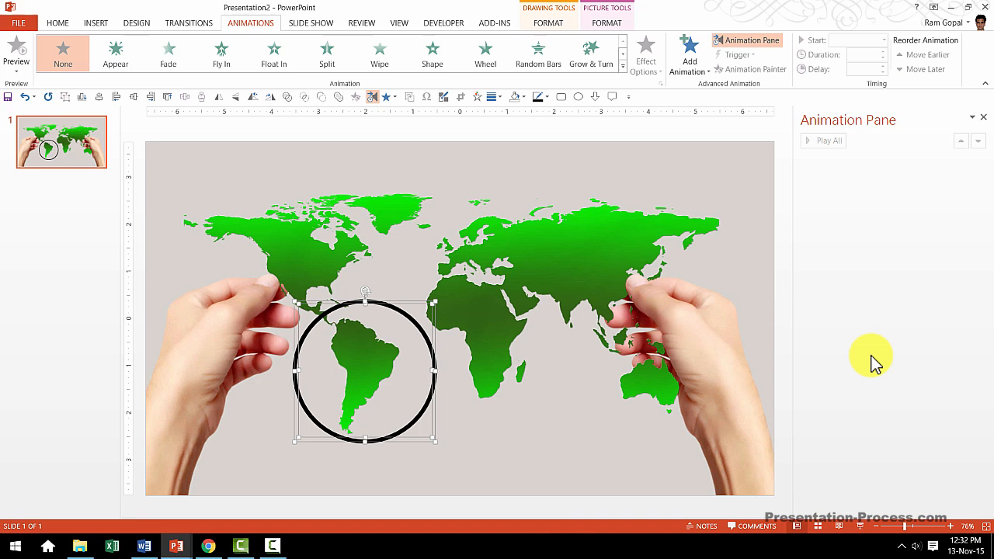
mouse_move(867, 360)
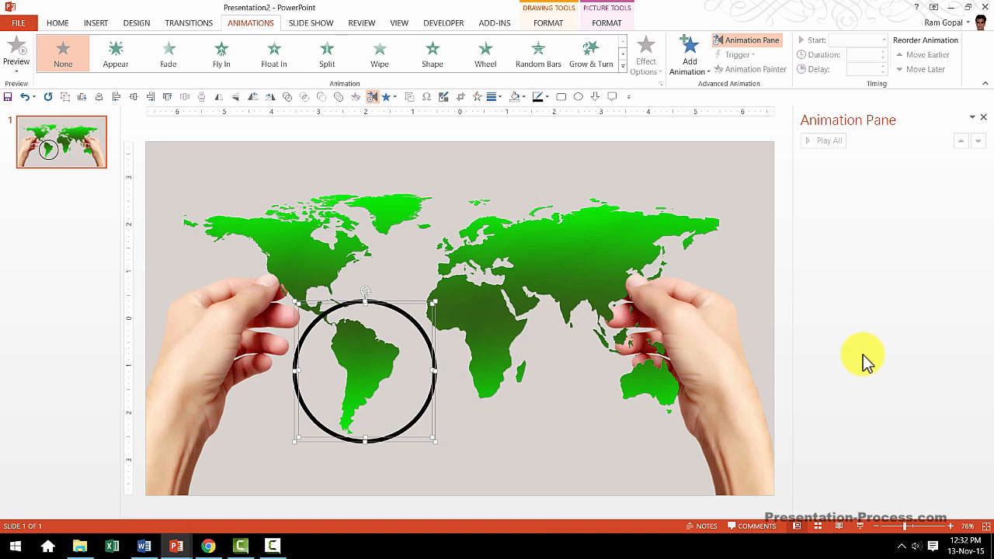
mouse_move(380, 340)
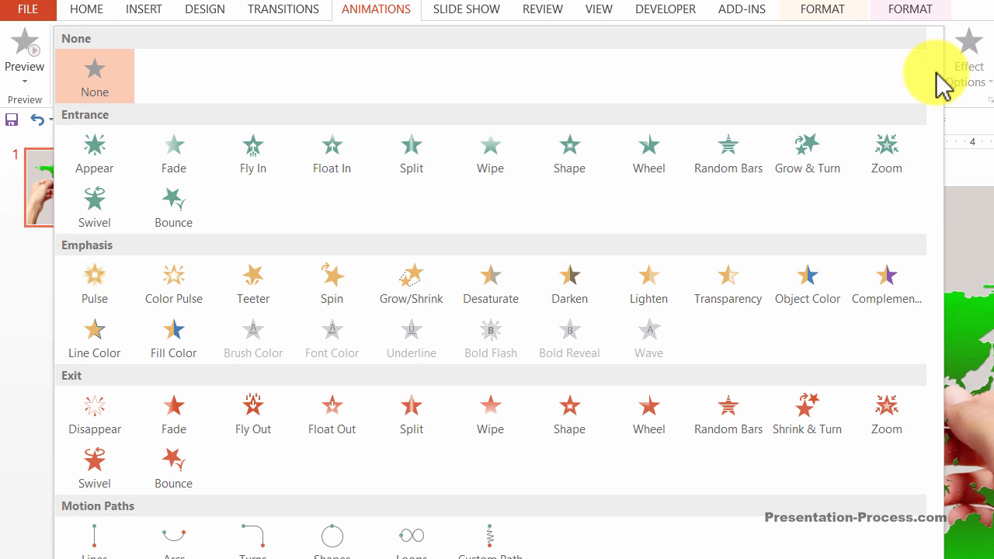
mouse_move(94, 267)
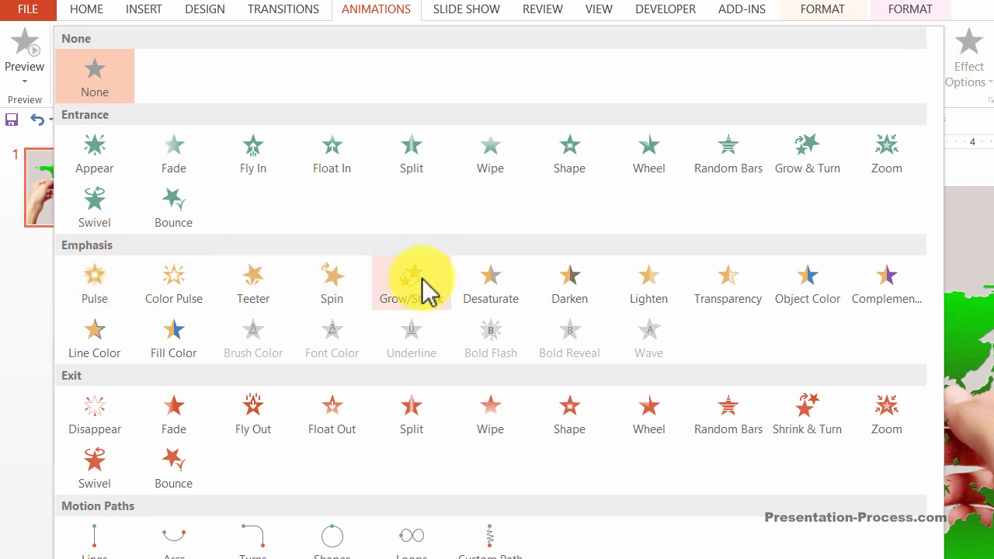
Apply a Grow/Shrink emphasis animation to both objects, then select the circle alone.
left_click(410, 280)
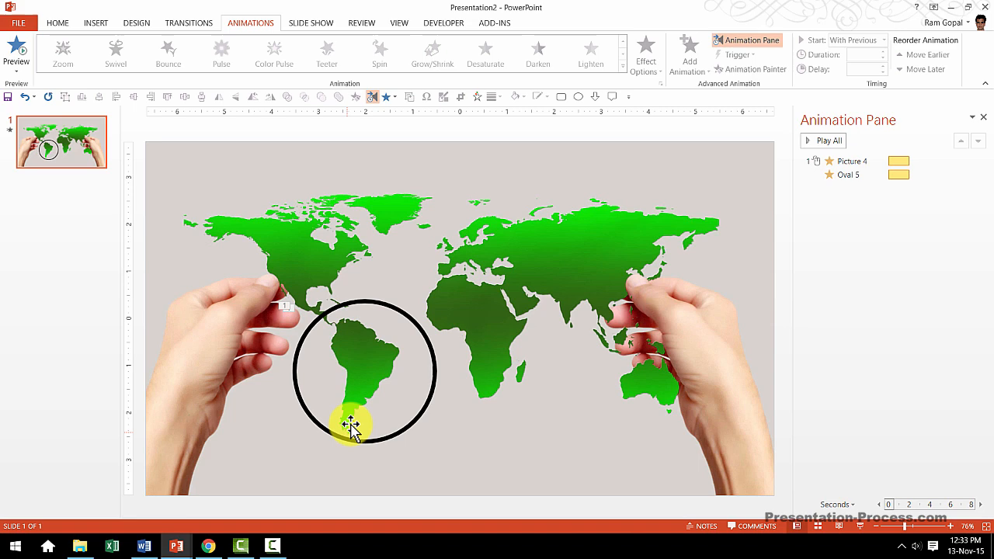
left_click_drag(349, 422, 350, 371)
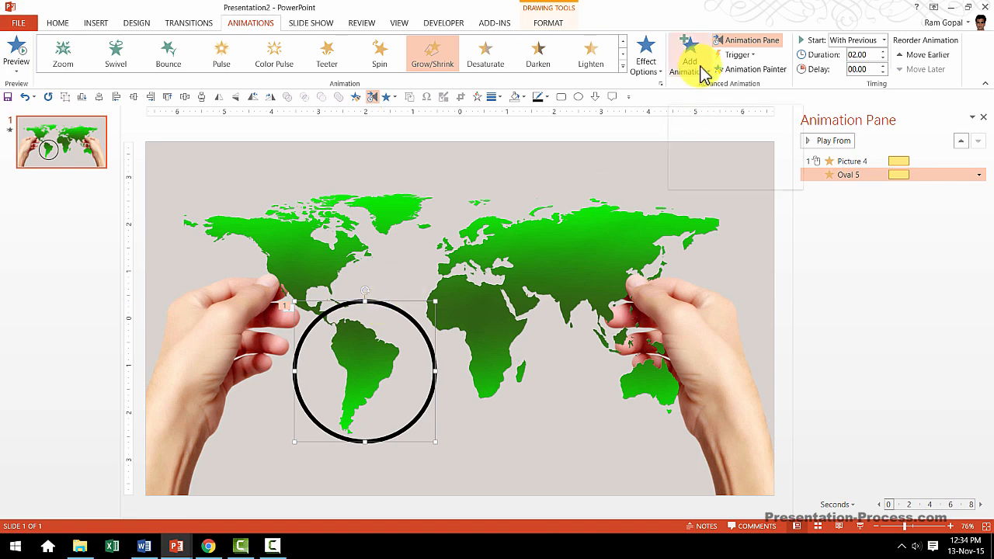
mouse_move(690, 61)
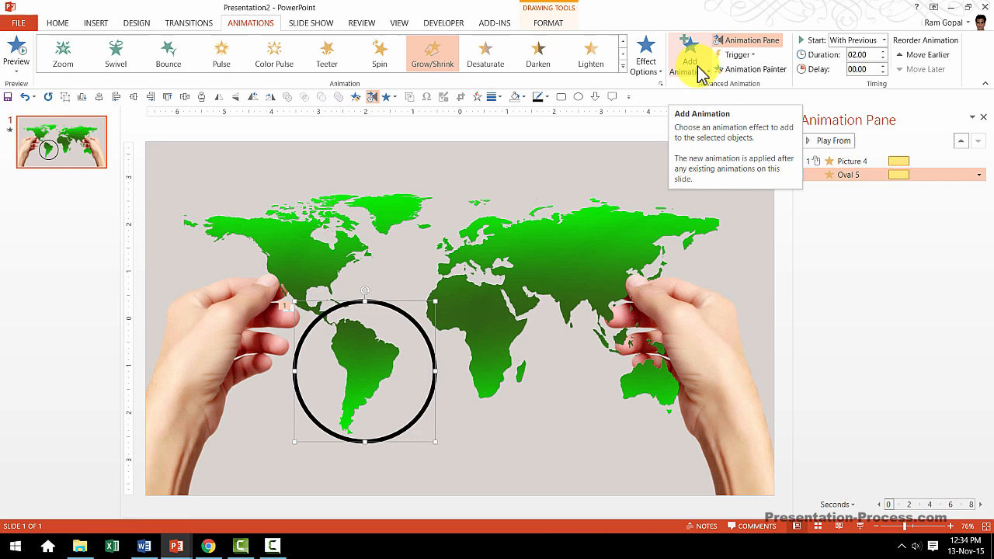
mouse_move(547, 86)
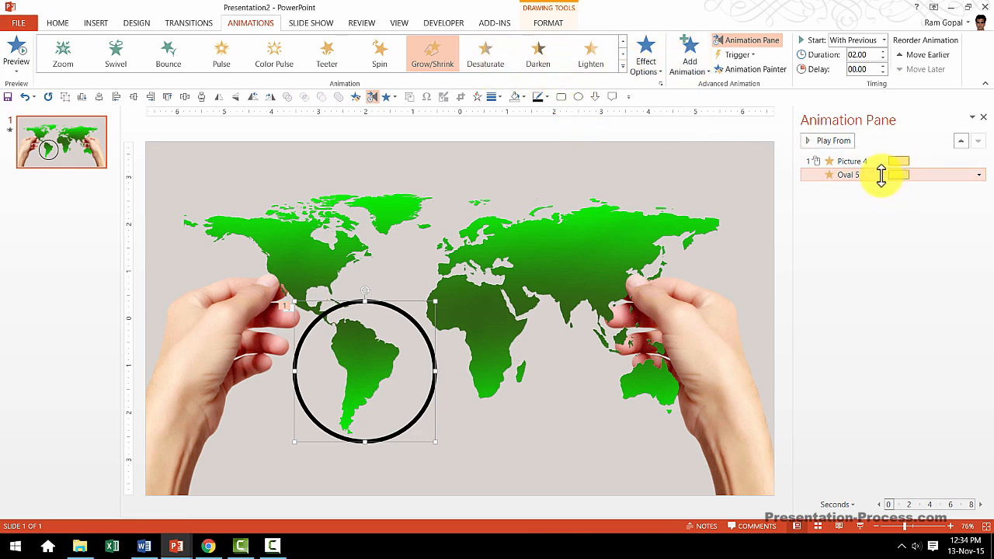
Add a Wheel entrance animation to the black circle, playing on a separate click.
left_click(687, 54)
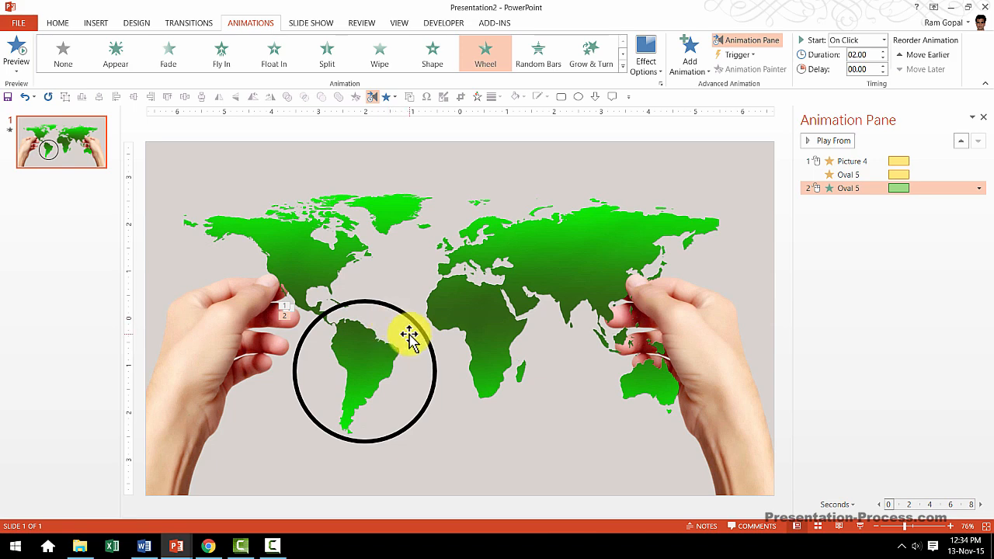
mouse_move(738, 317)
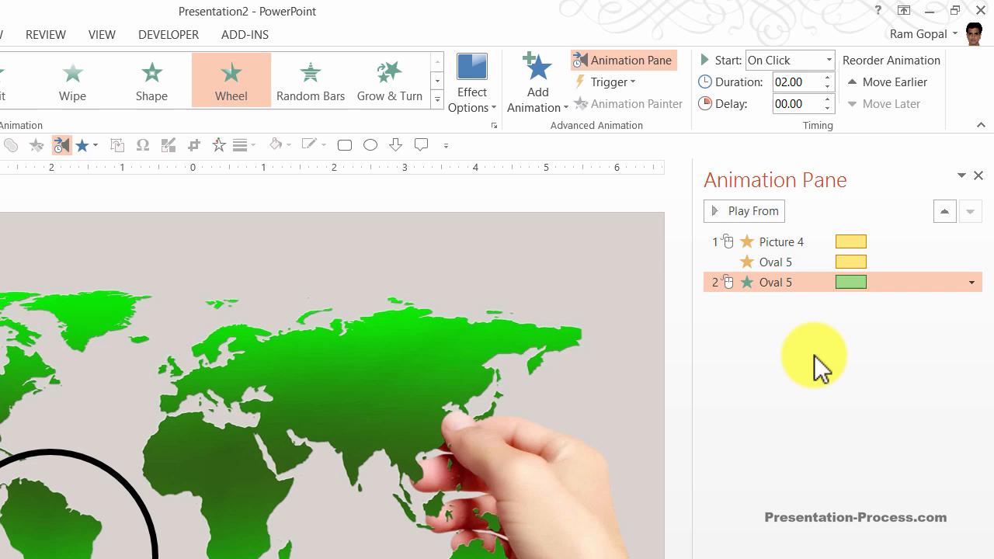
mouse_move(804, 313)
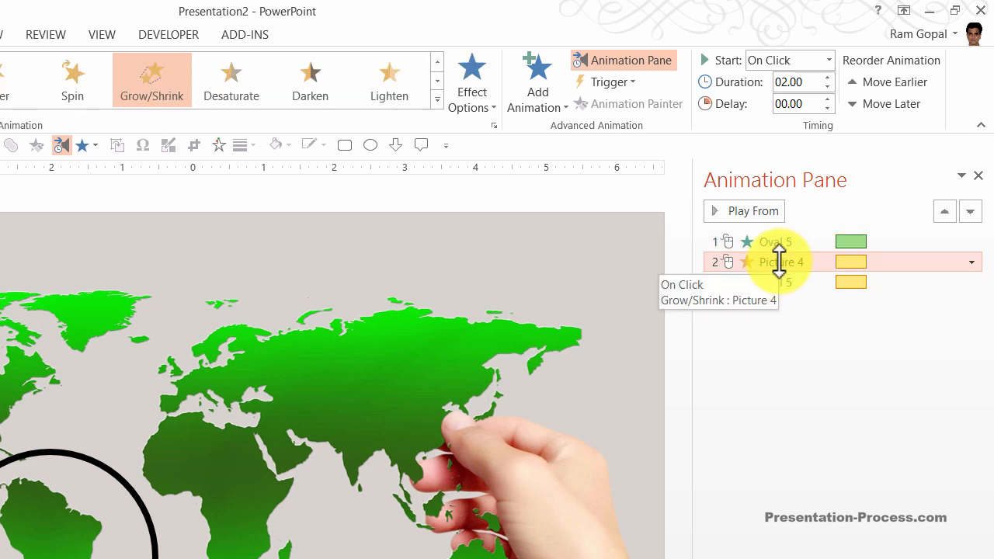
mouse_move(784, 59)
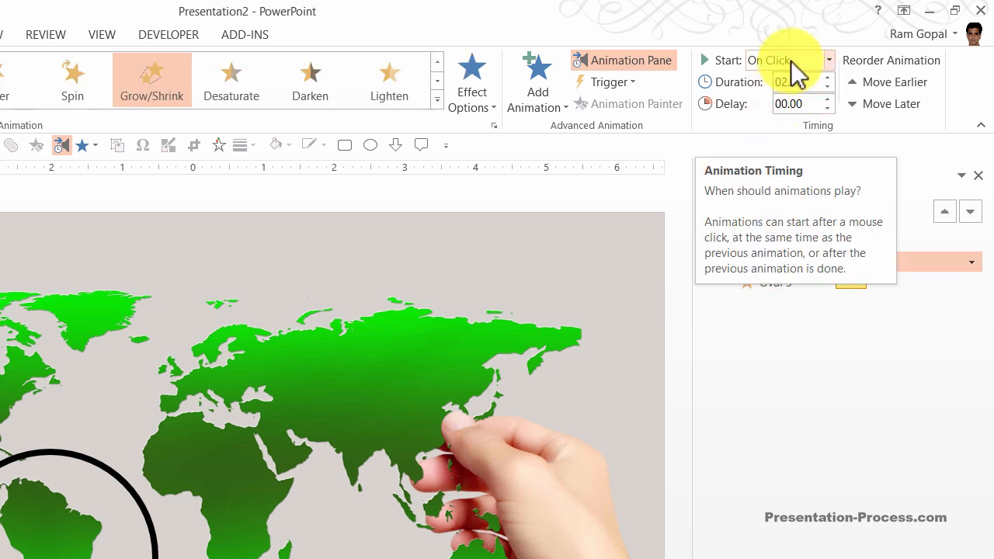
Set Picture 4's Grow/Shrink to start After Previous so it follows the circle's Wheel entrance.
left_click(830, 59)
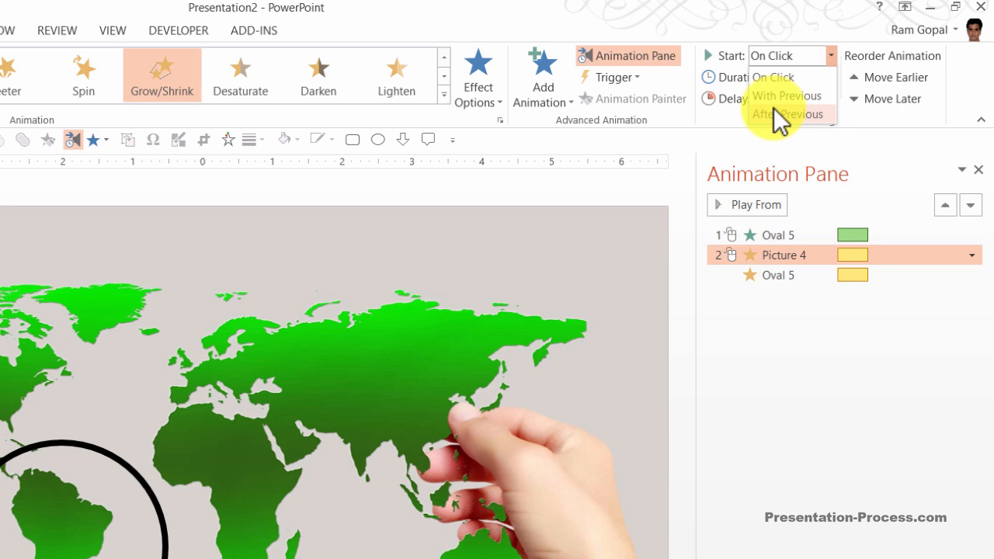
left_click(786, 115)
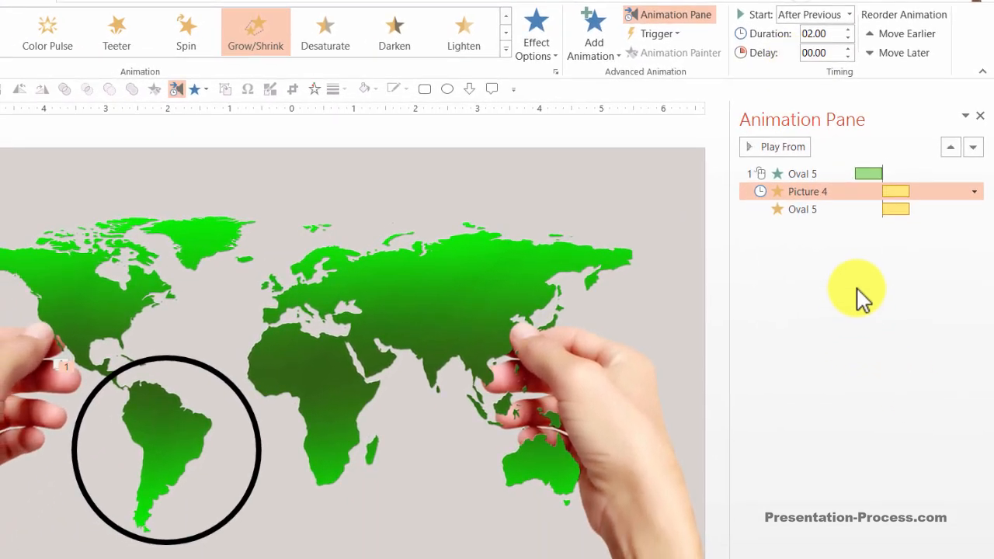
mouse_move(805, 313)
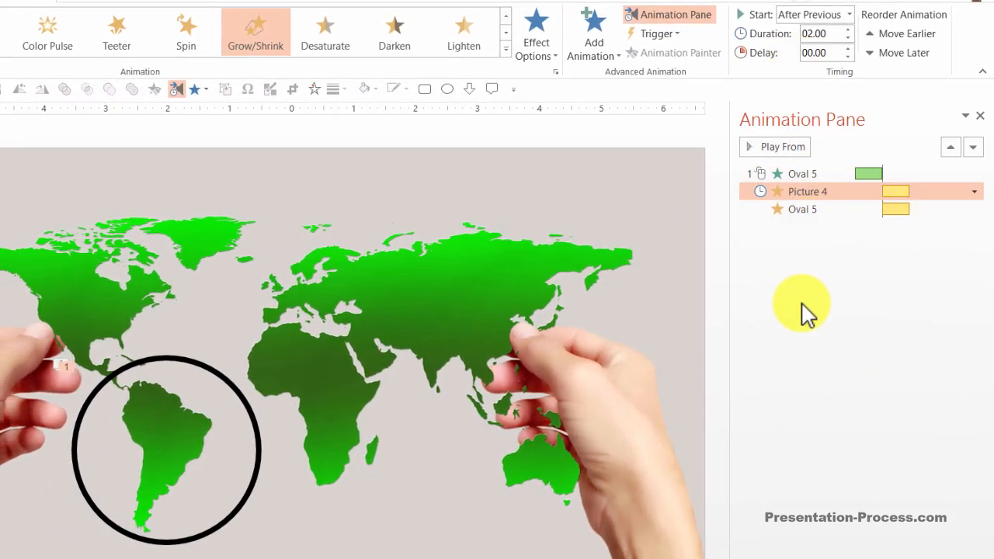
mouse_move(800, 172)
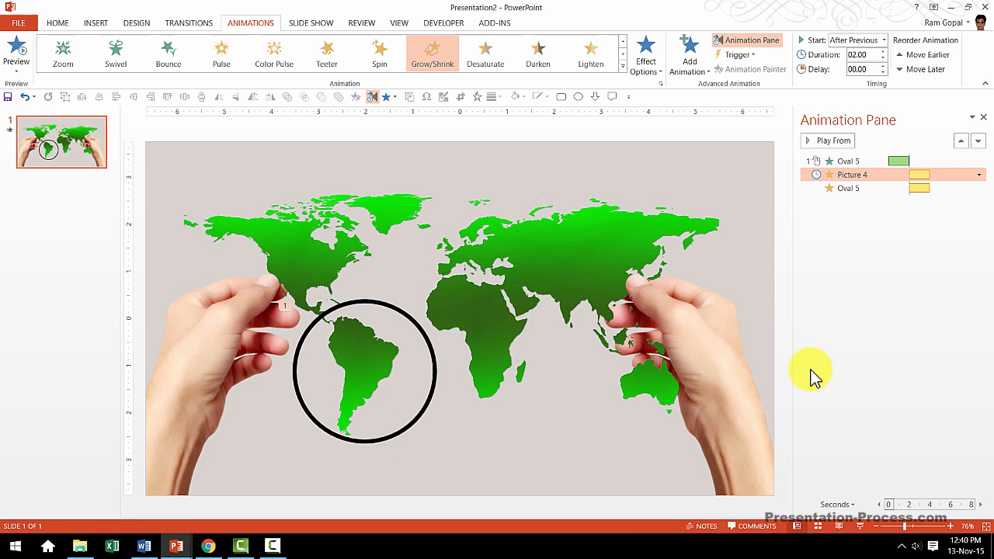
mouse_move(855, 540)
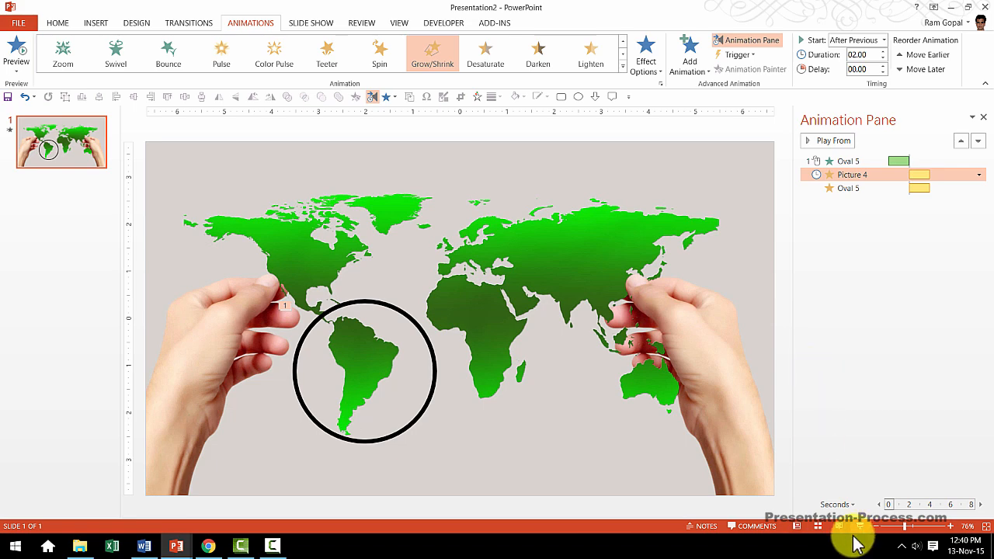